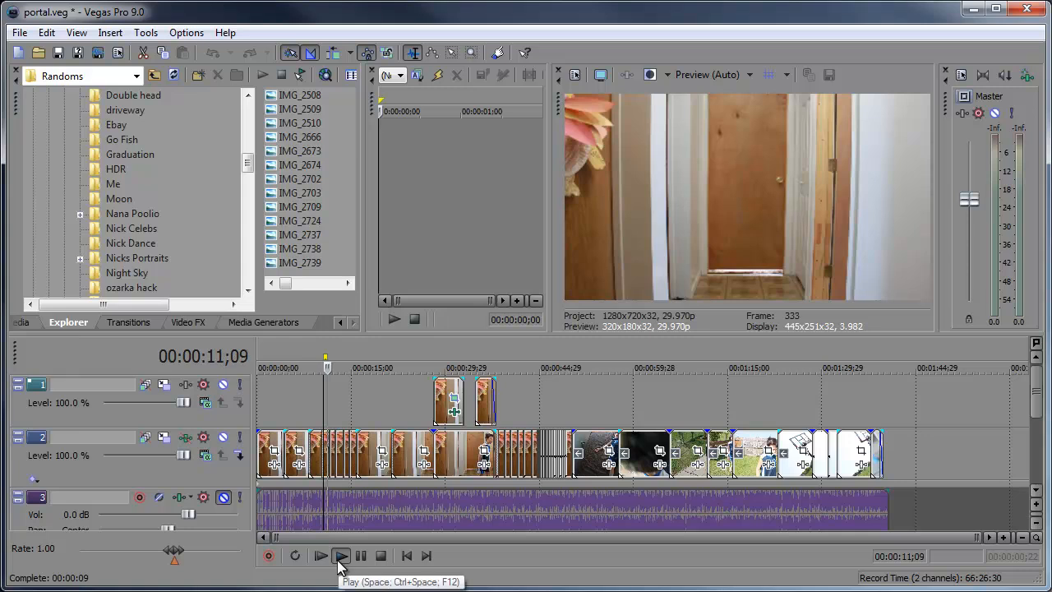
Step: Play the timeline preview to check smoothness, then stop playback
click(320, 556)
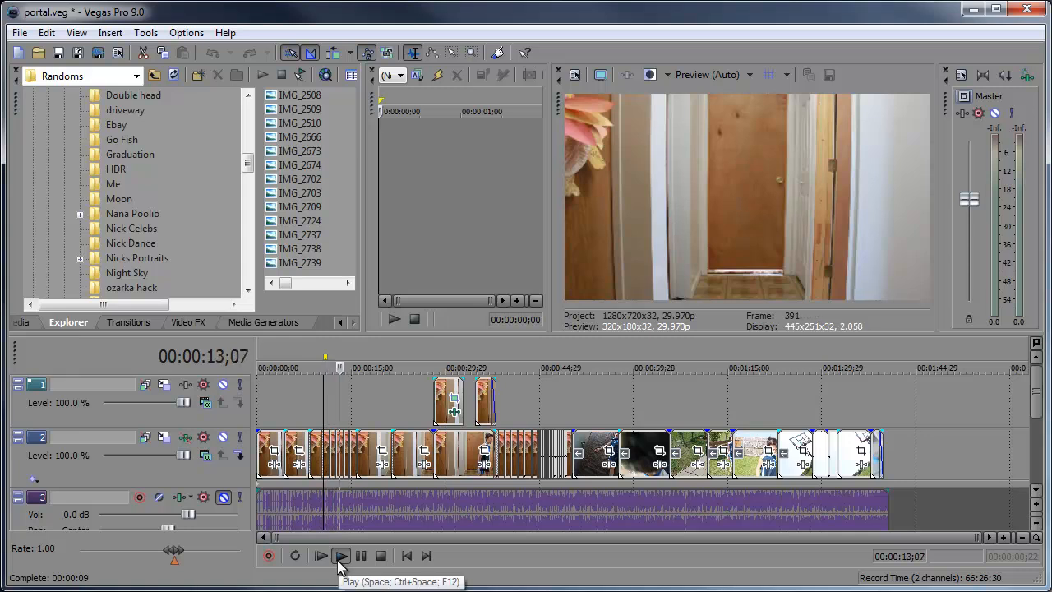
click(320, 556)
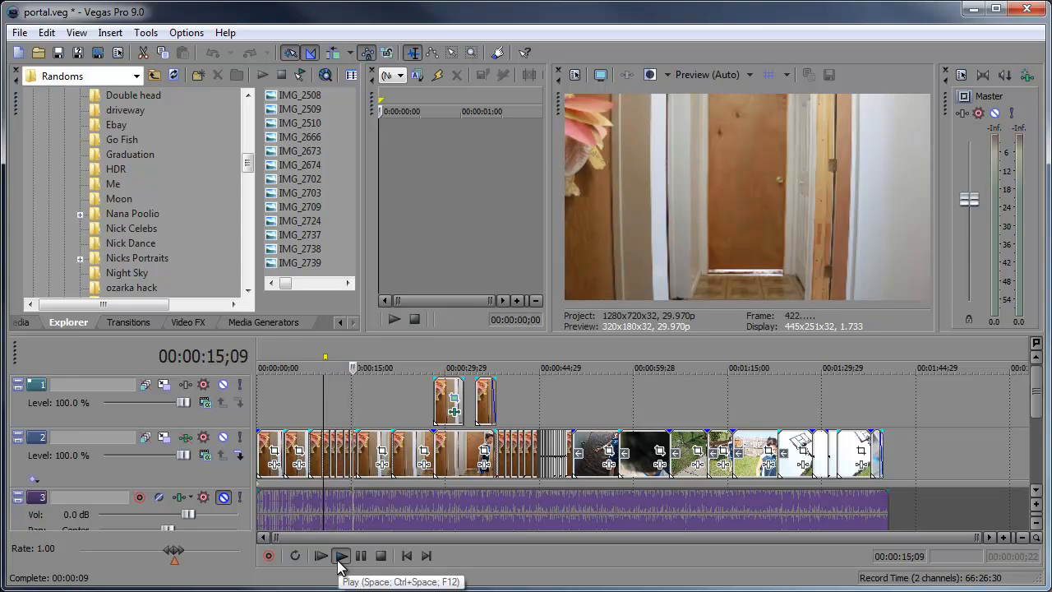
click(320, 556)
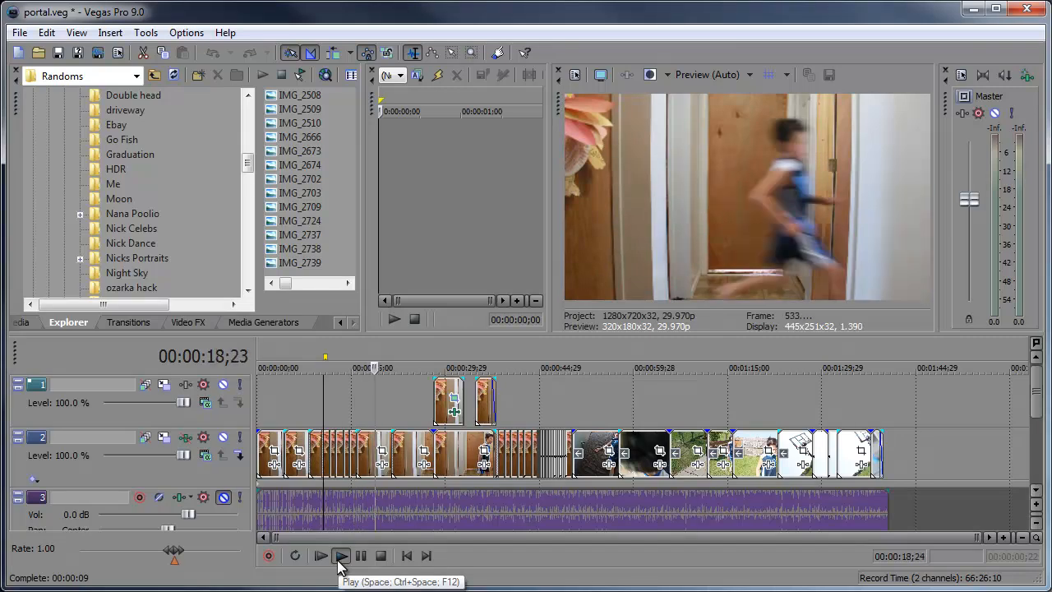
click(321, 555)
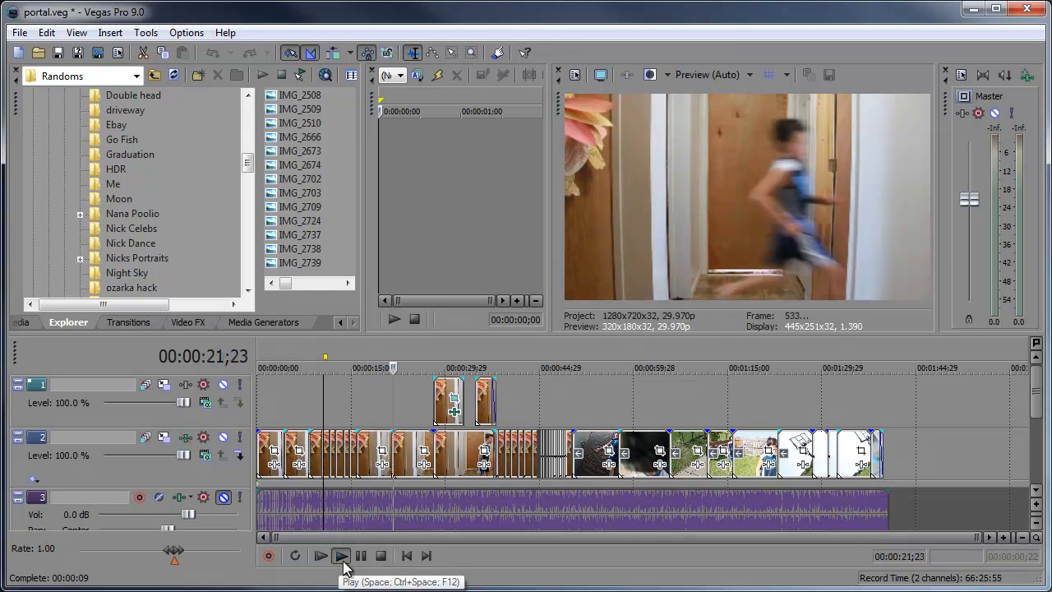
click(320, 555)
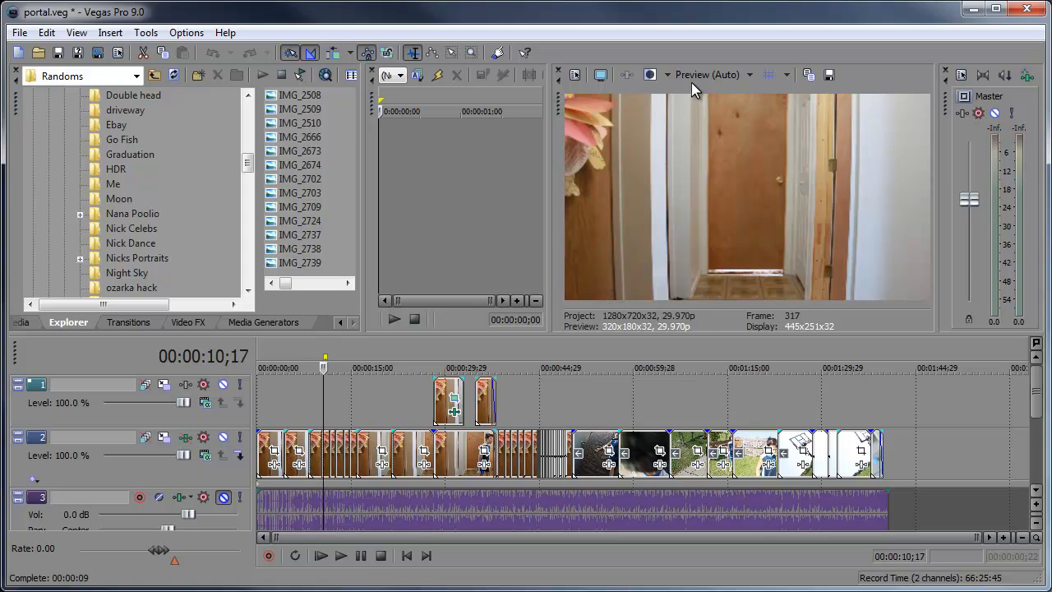
click(713, 75)
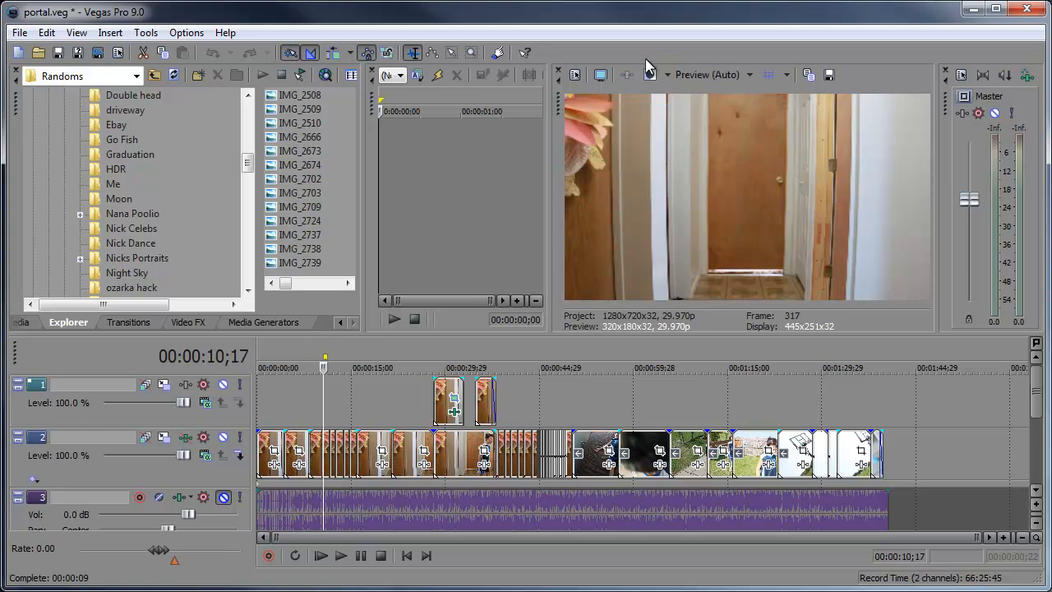
mouse_move(645, 69)
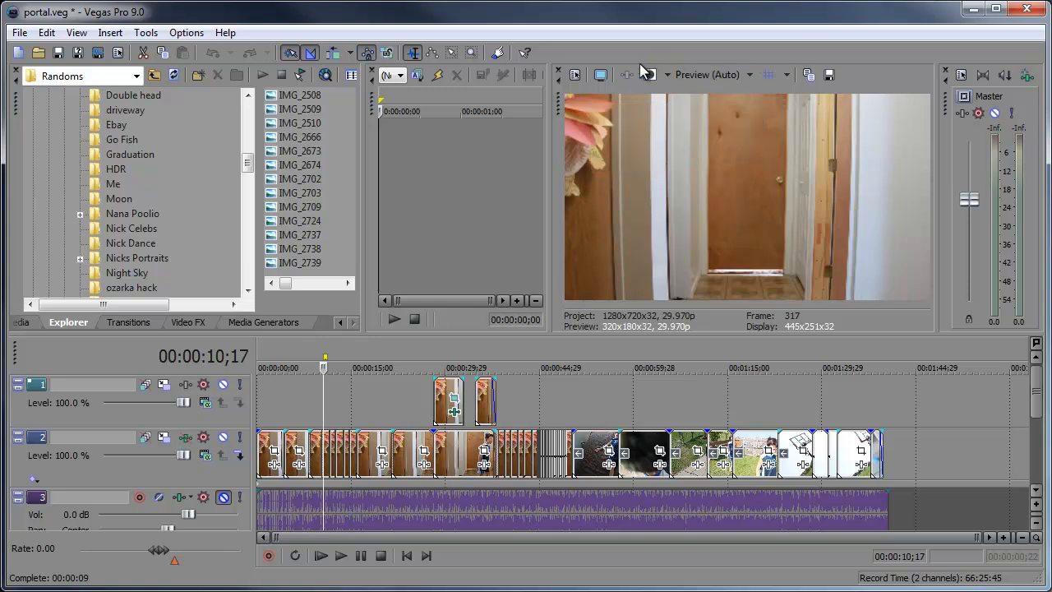
mouse_move(628, 76)
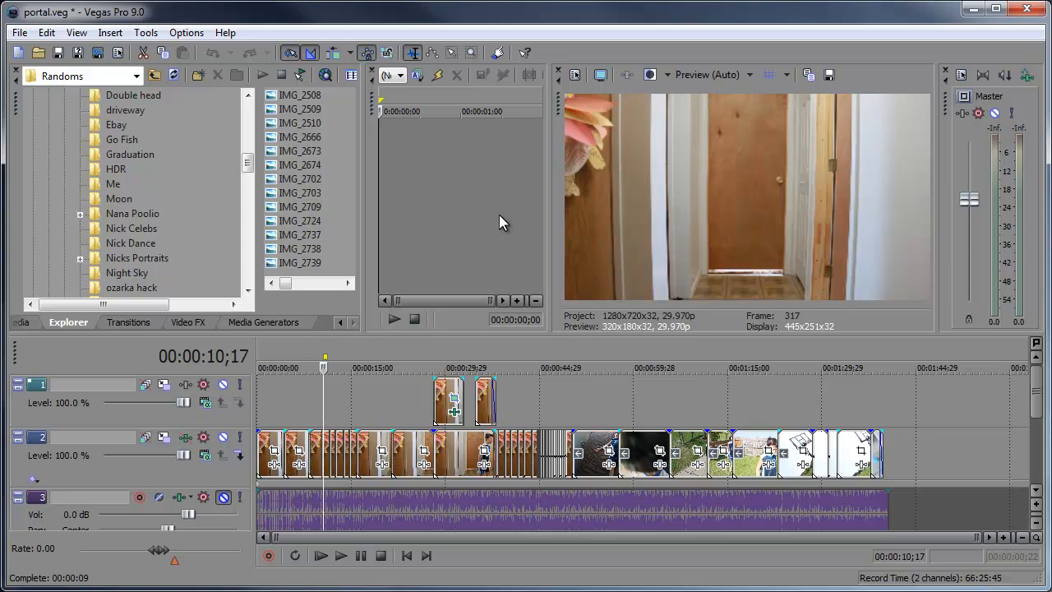
mouse_move(496, 229)
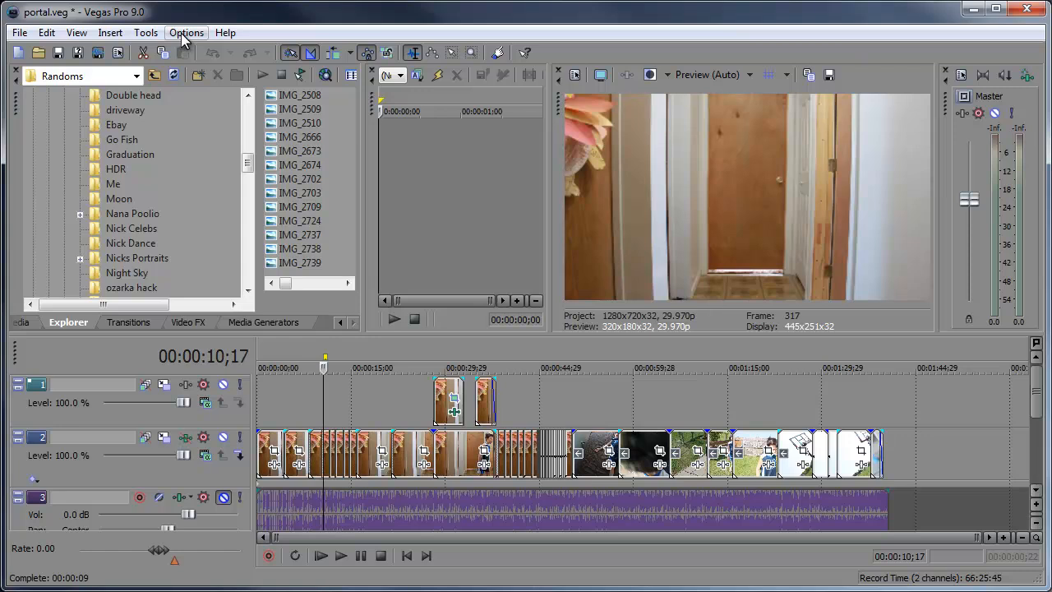
Step: Reach the Video preferences showing the Dynamic RAM Preview maximum of 1024 MB
click(185, 33)
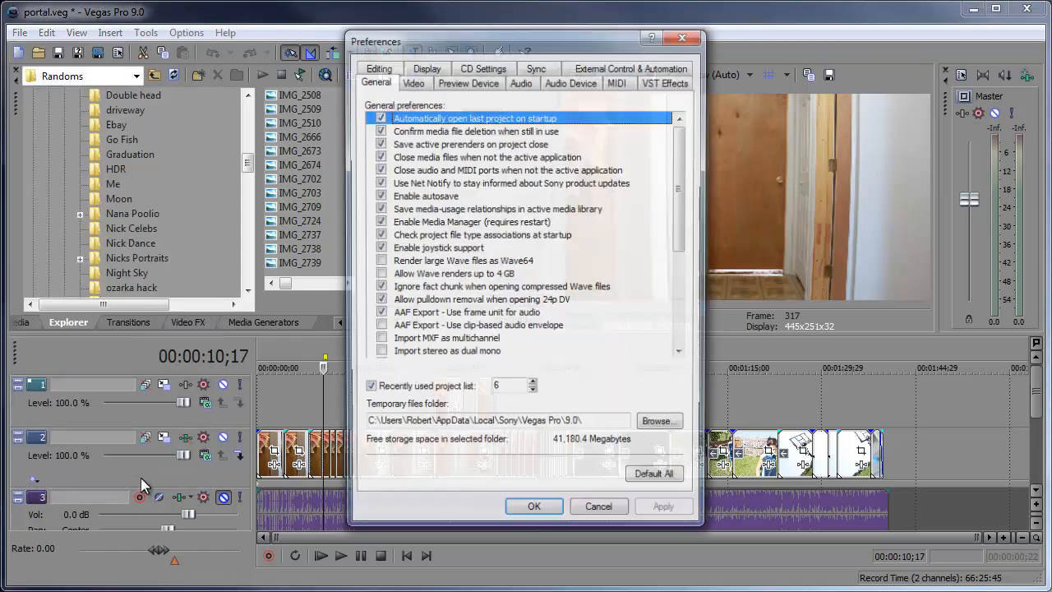
click(411, 81)
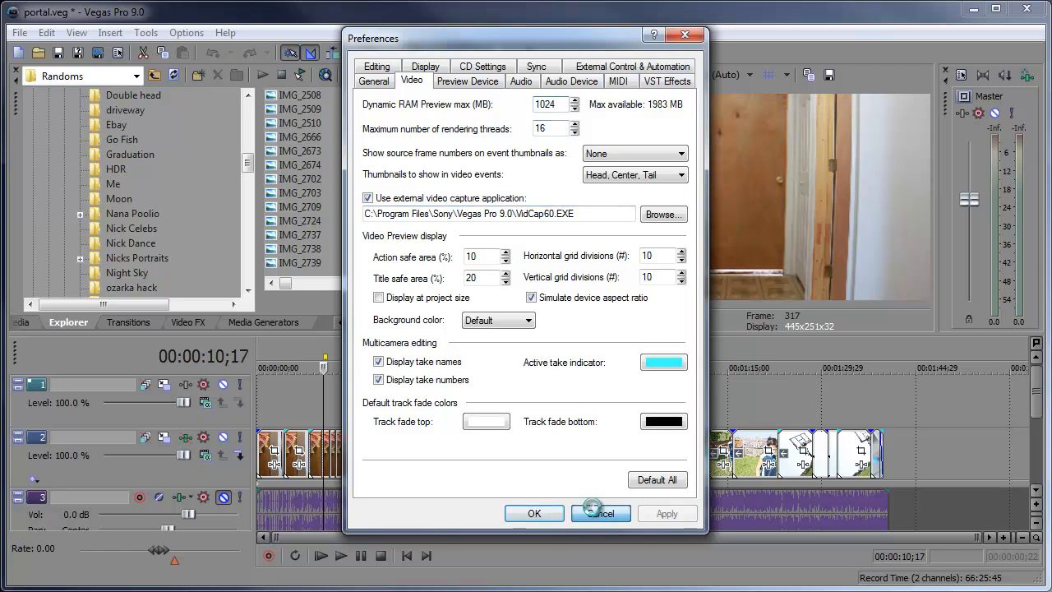
click(602, 513)
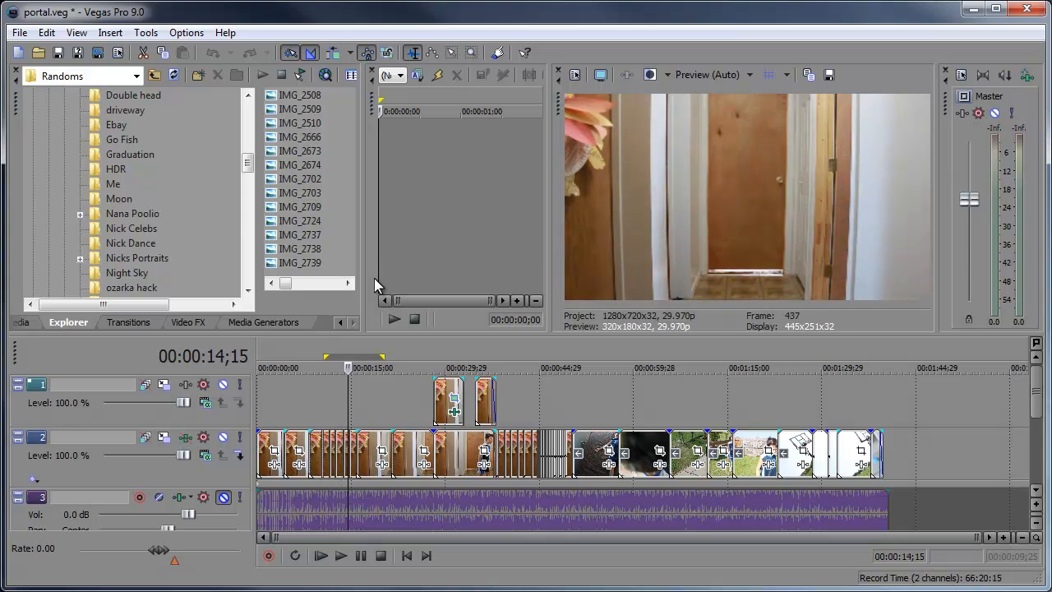
click(340, 555)
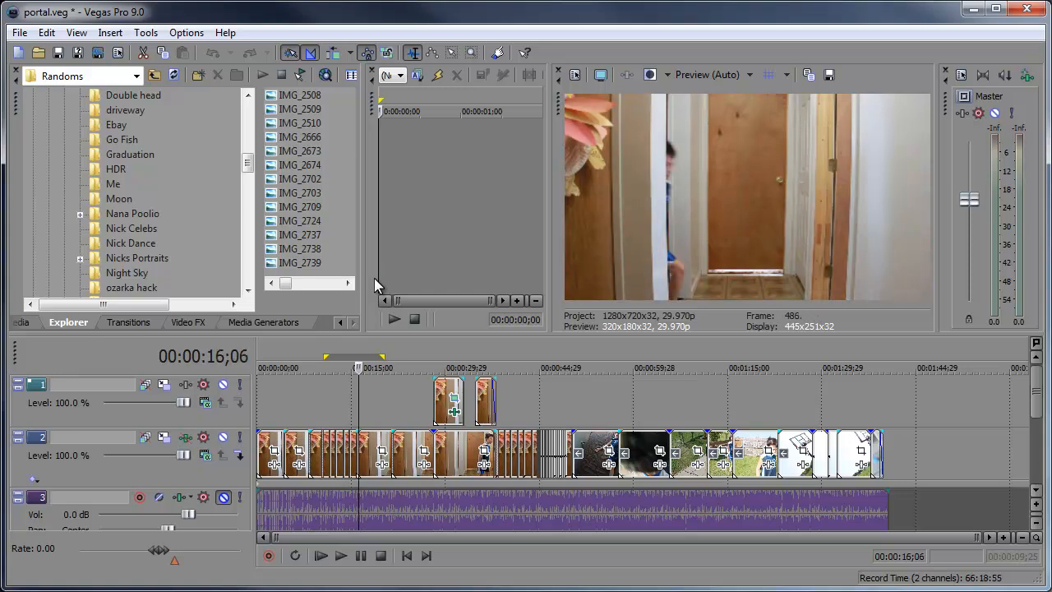
drag(378, 368, 322, 368)
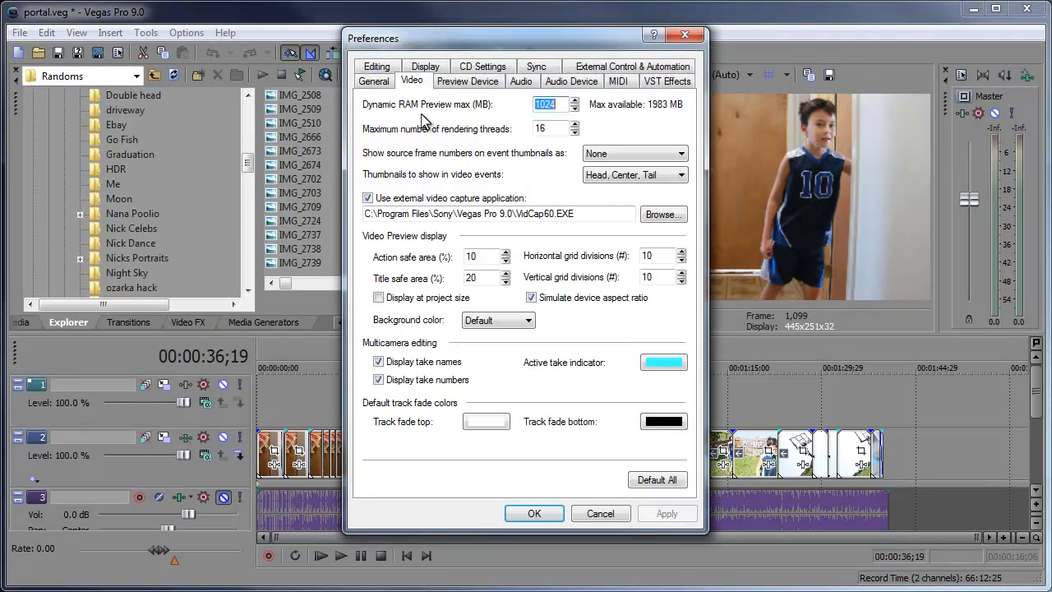
Step: Set Dynamic RAM Preview max to 0 MB, apply it and confirm
text(0)
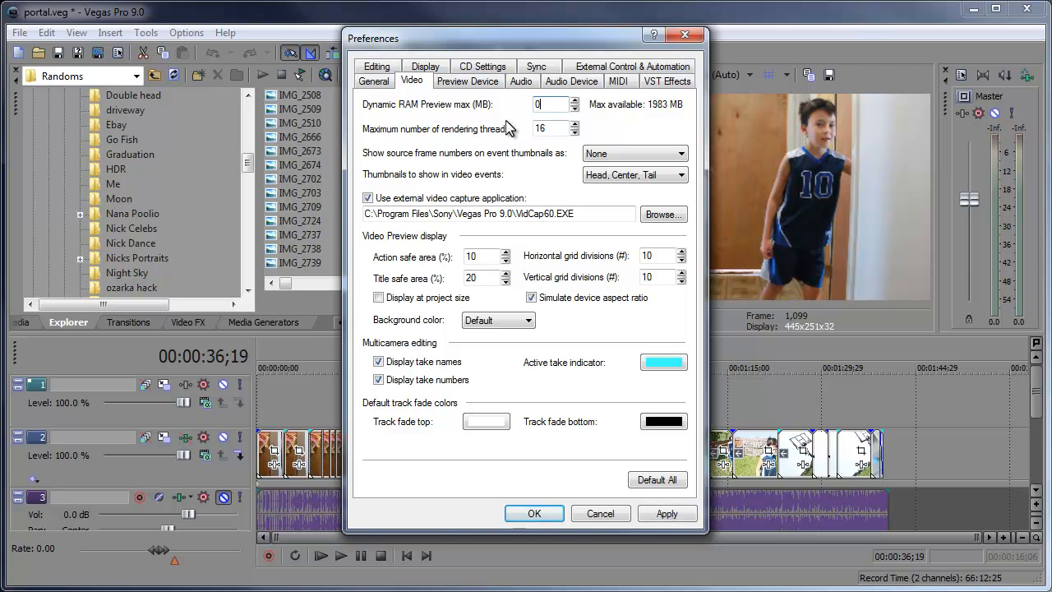
mouse_move(654, 509)
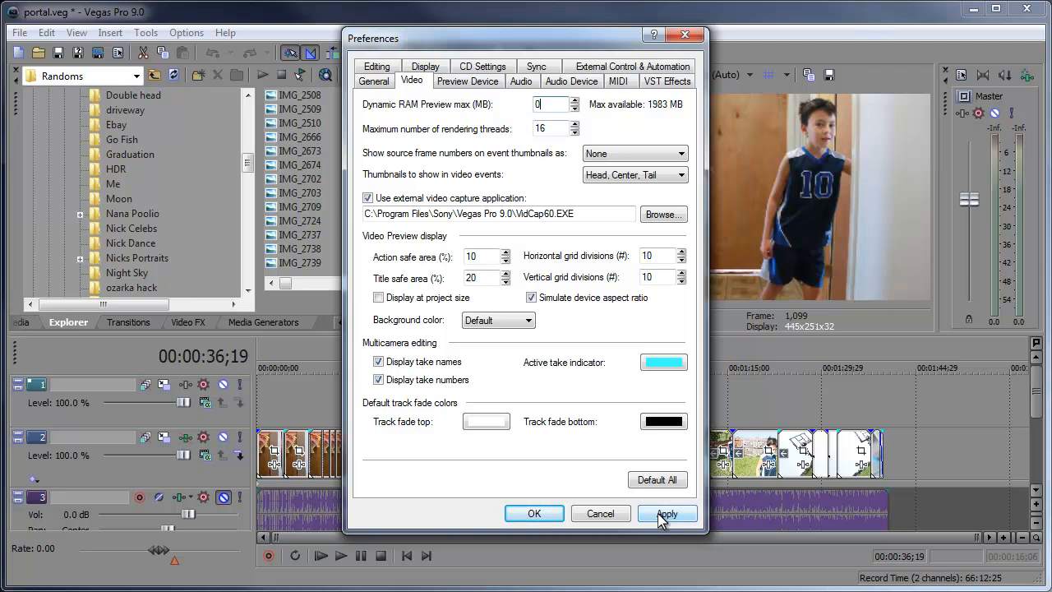
click(667, 512)
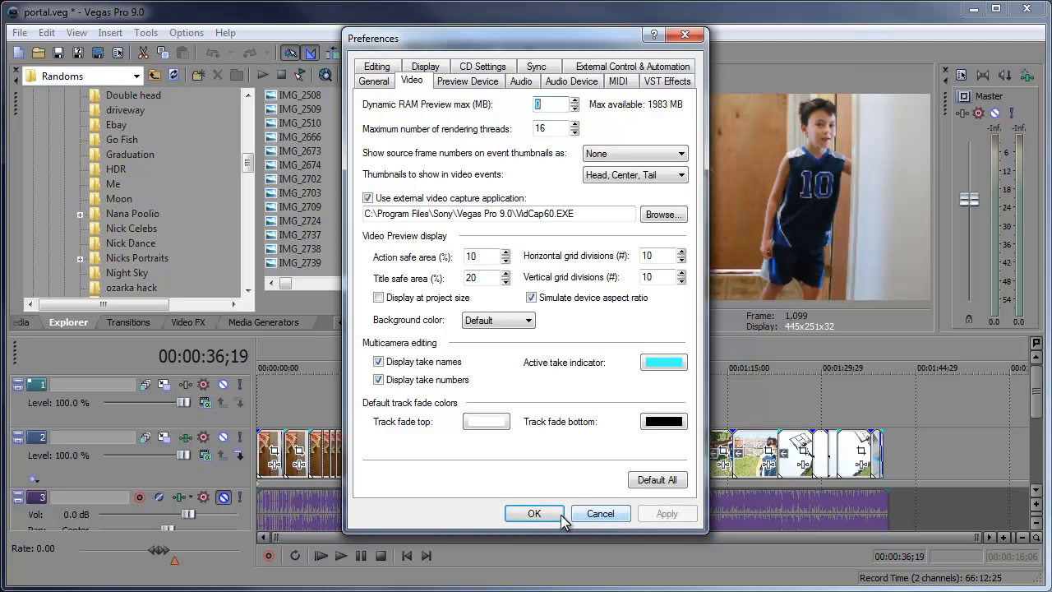
click(534, 513)
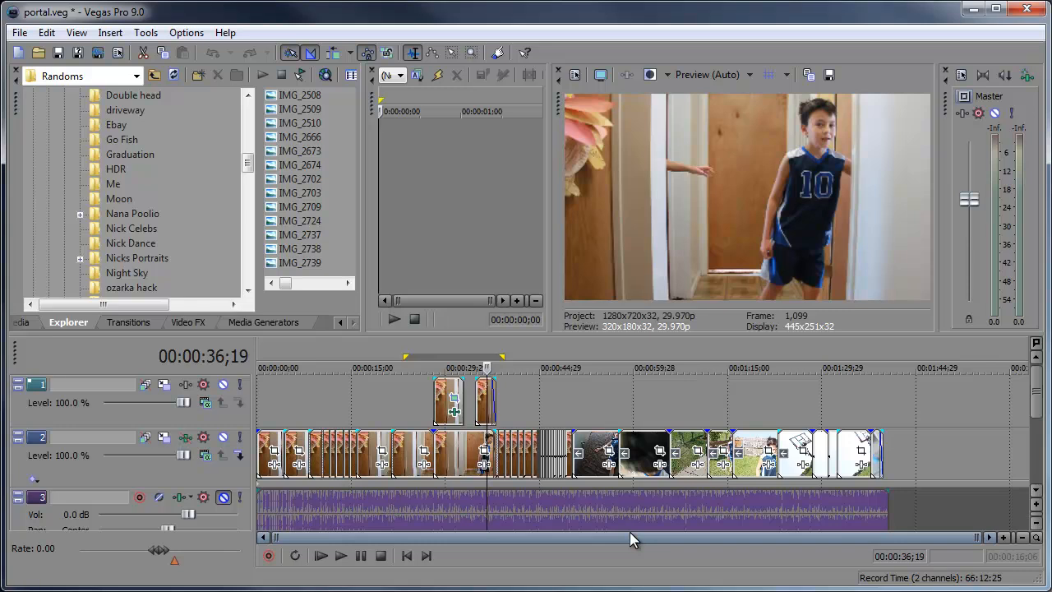
mouse_move(626, 540)
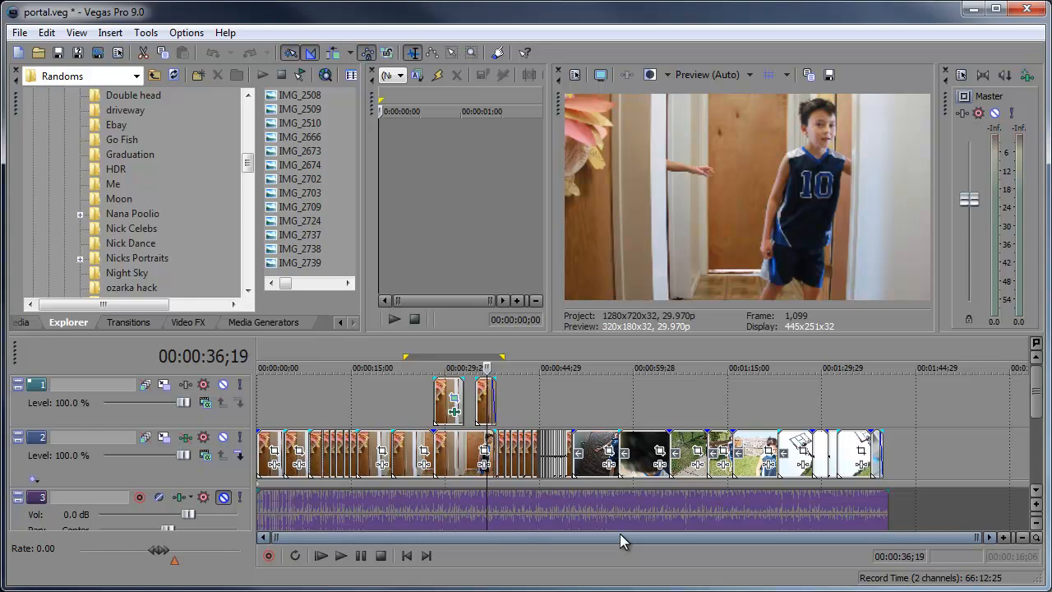
mouse_move(594, 533)
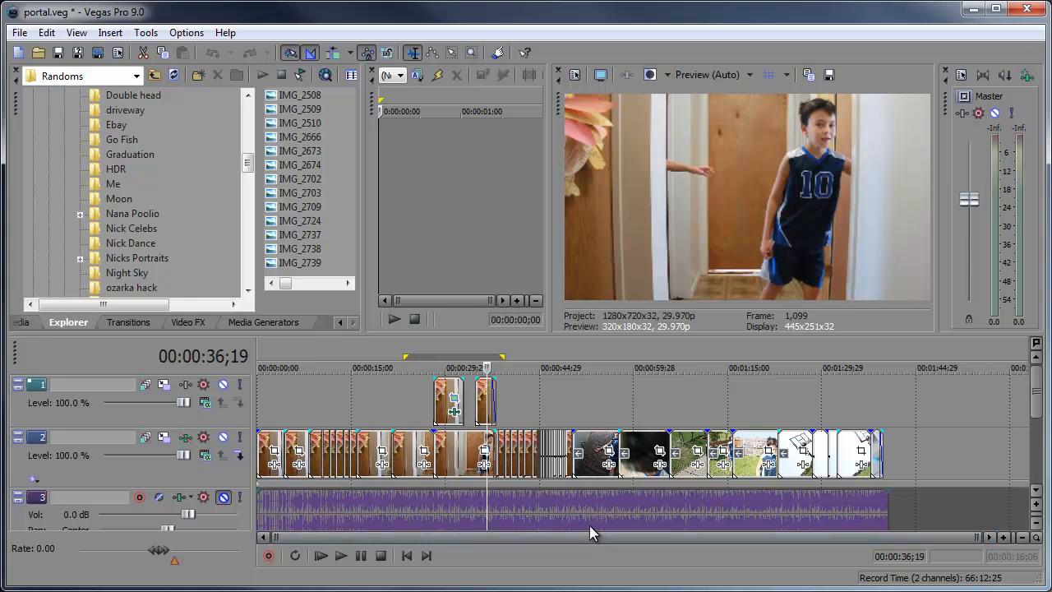
mouse_move(631, 452)
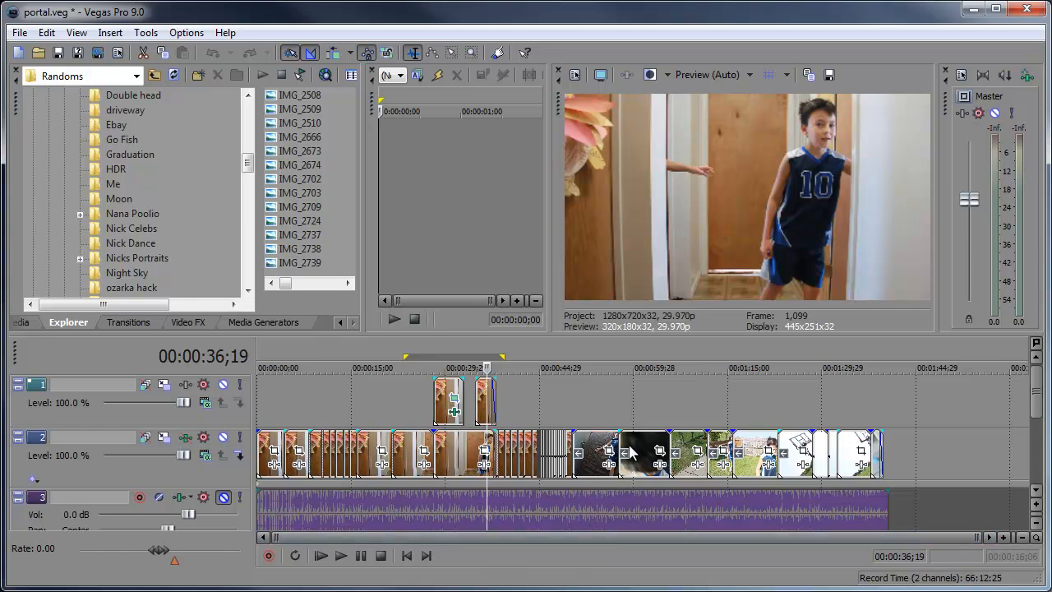
mouse_move(631, 447)
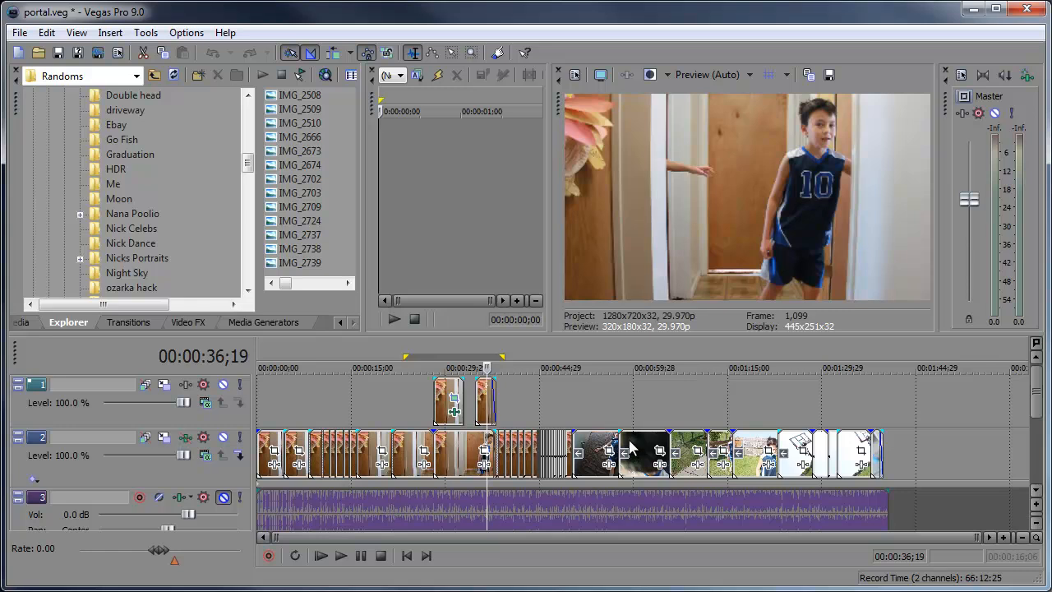